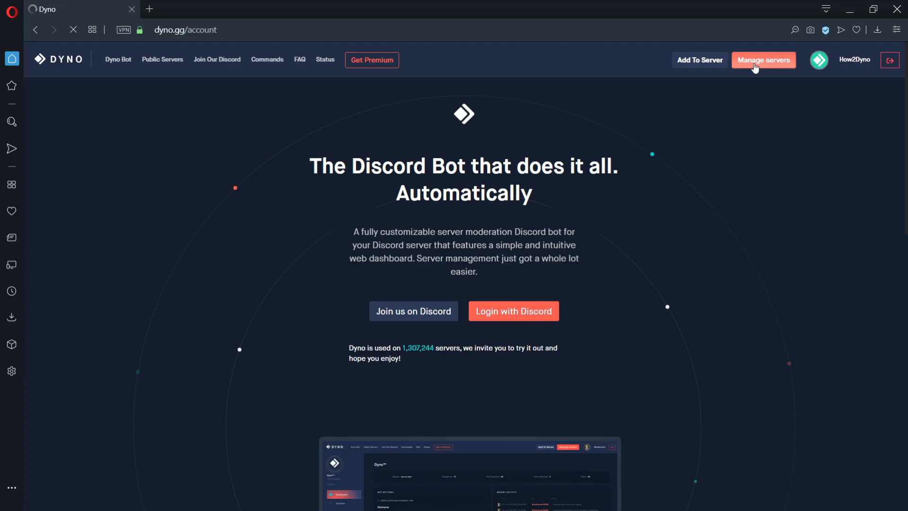
# Step: Choose the How2Dyno server from the Manage servers list
pyautogui.click(763, 60)
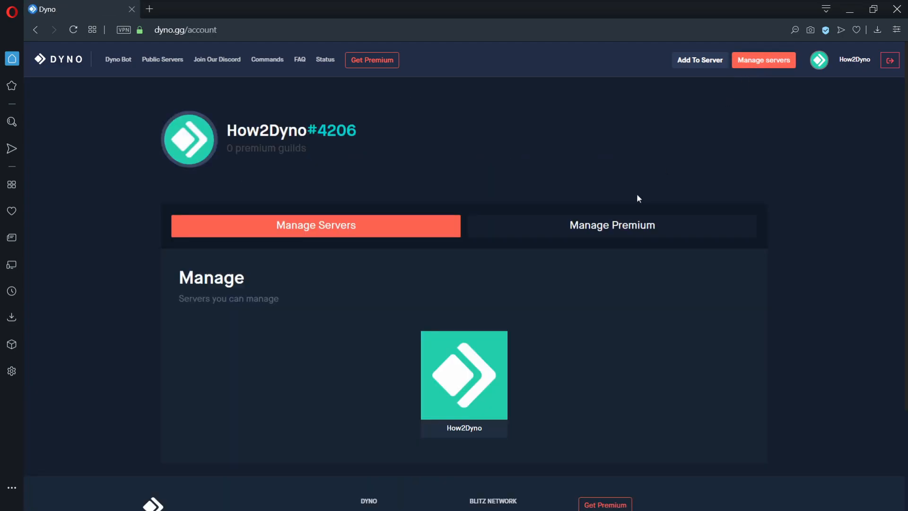
pyautogui.click(463, 382)
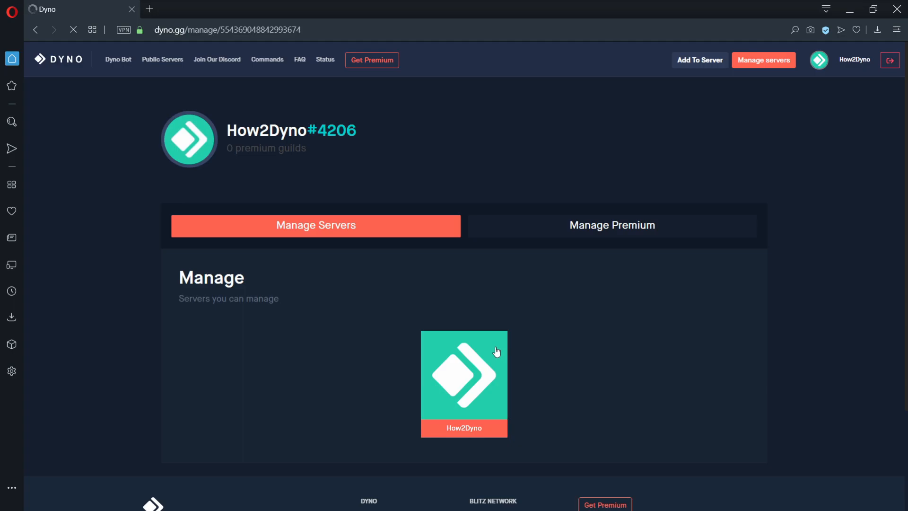
pyautogui.click(464, 377)
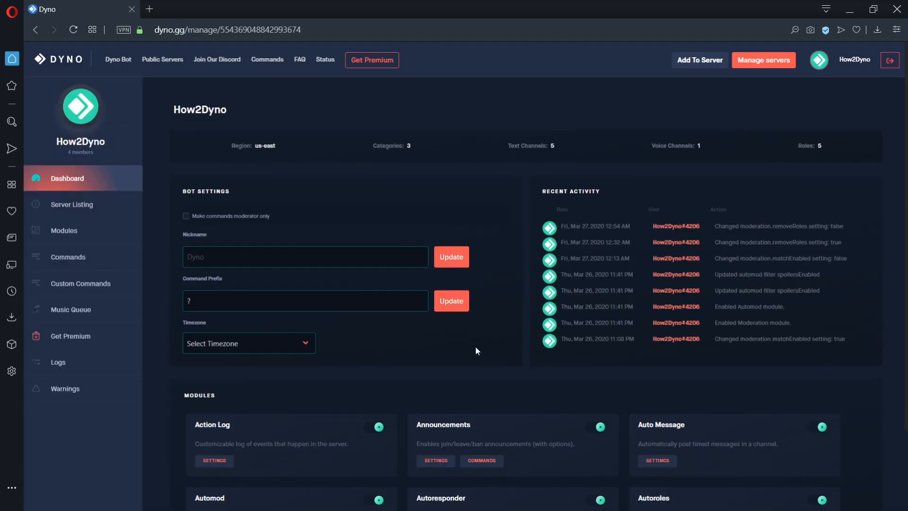
# Step: Go to Modules in the sidebar and select the Moderation module
pyautogui.click(64, 231)
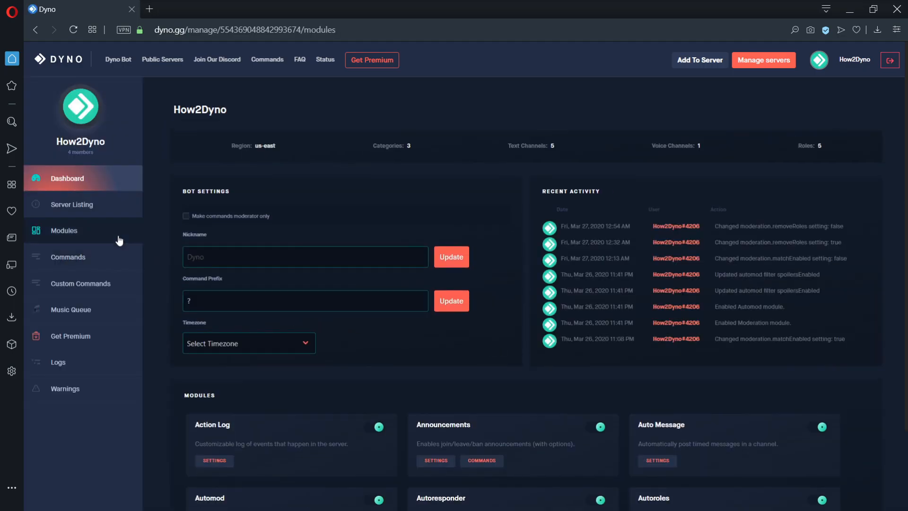
pyautogui.click(63, 231)
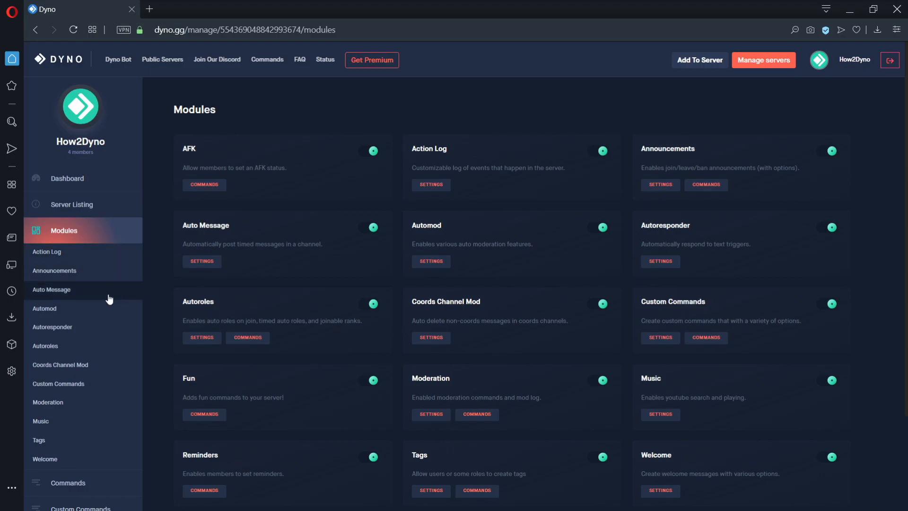
pyautogui.click(47, 401)
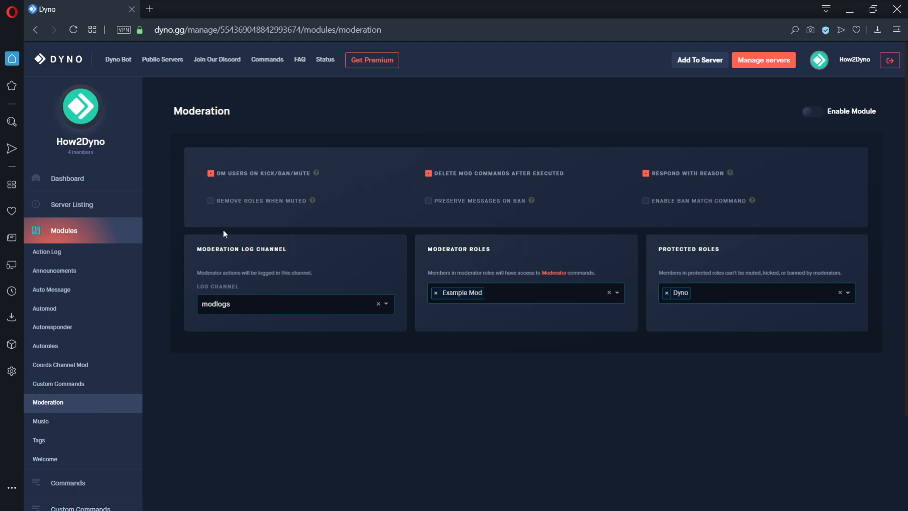
pyautogui.click(210, 201)
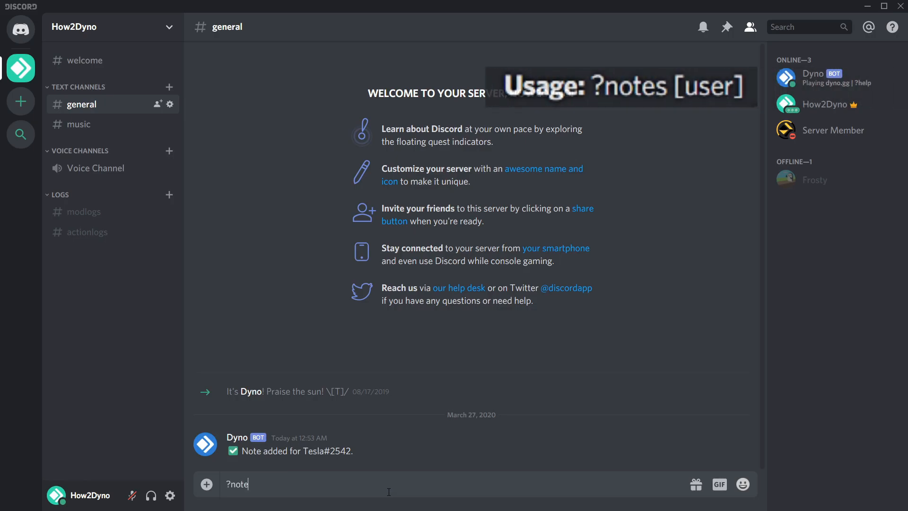
# Step: List Server Member's notes, delete note 1 with ?delnote, then start a new note
pyautogui.press('enter')
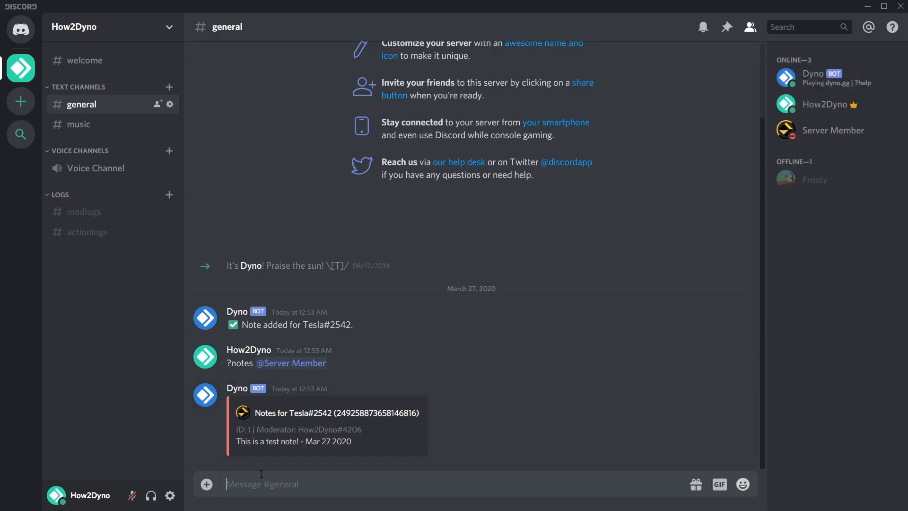
pyautogui.write('?delnt')
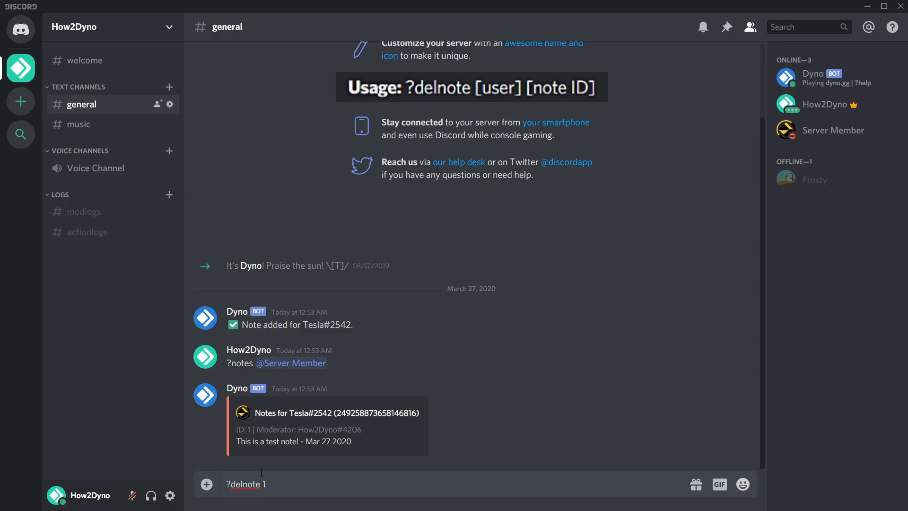
pyautogui.write('@ser')
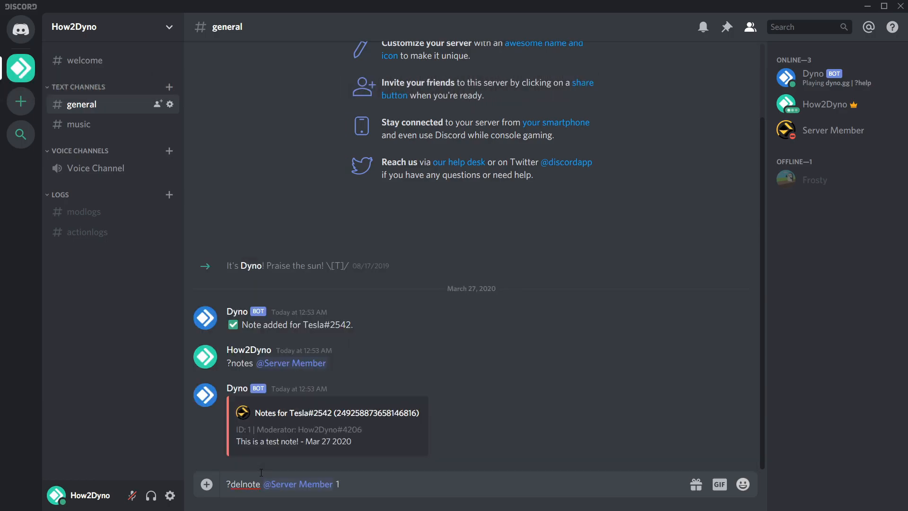
pyautogui.press('enter')
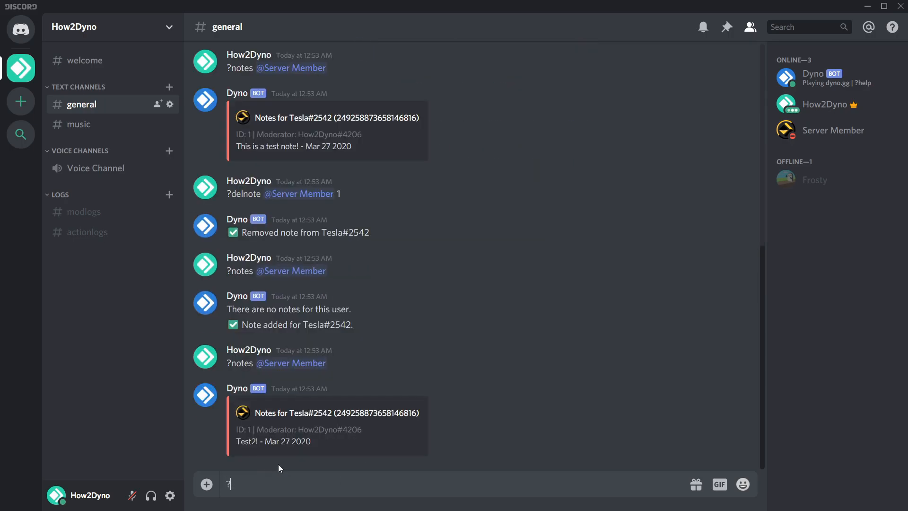
pyautogui.write('clear')
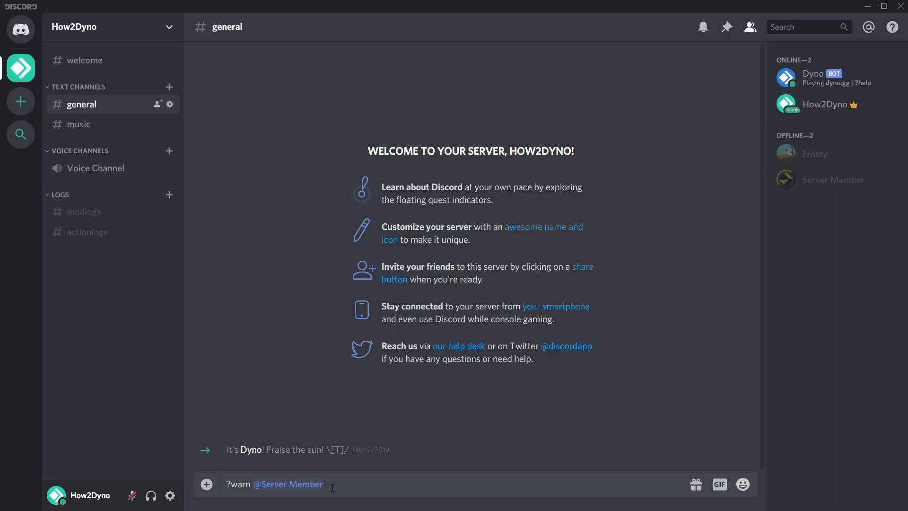
pyautogui.write('Test')
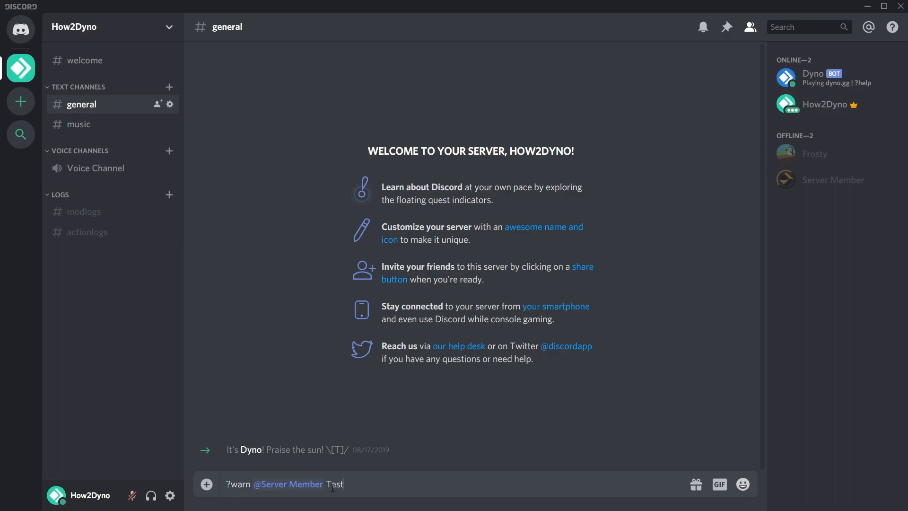
pyautogui.press('enter')
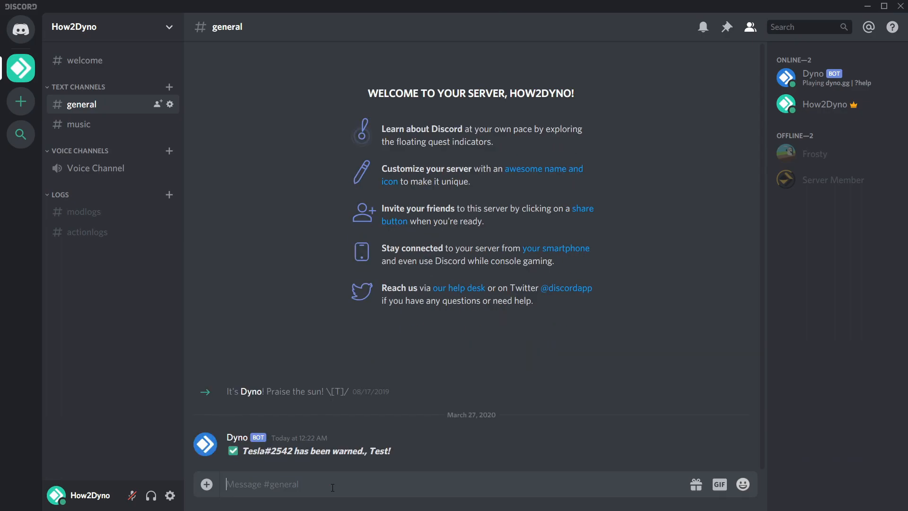
pyautogui.write('?war')
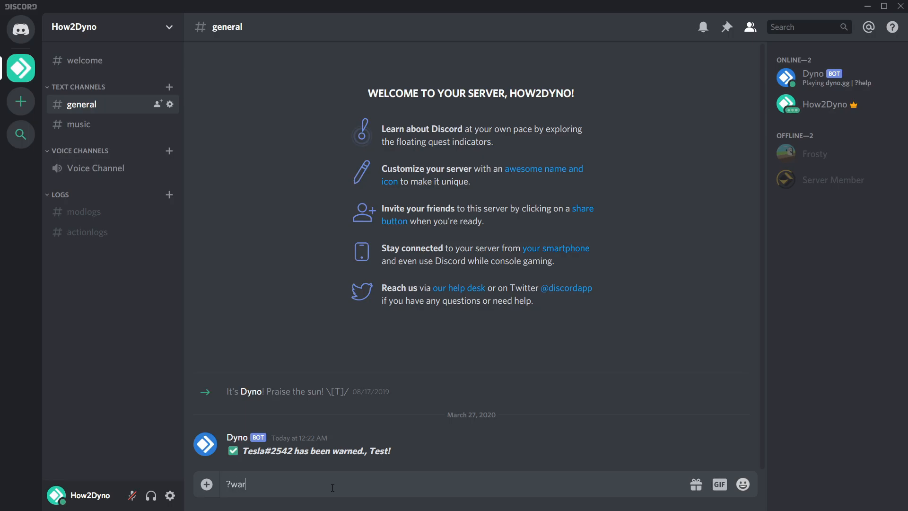
pyautogui.write('nings @')
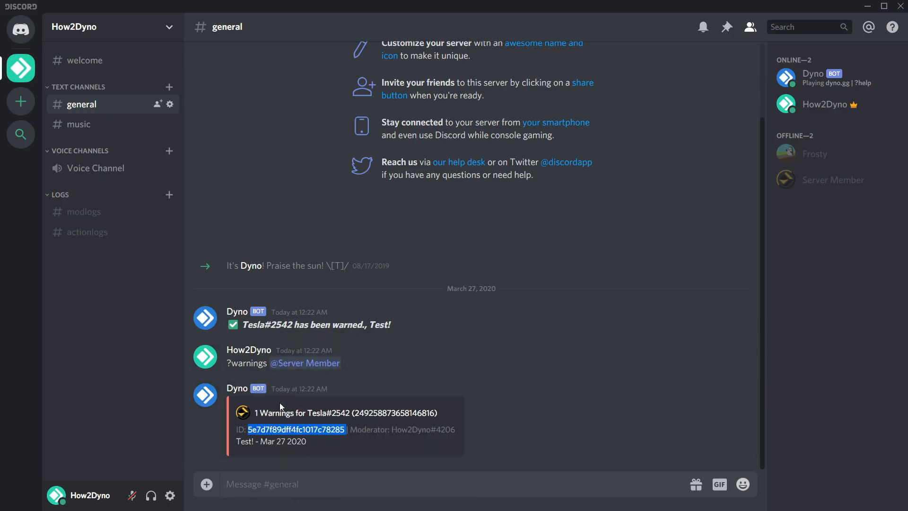
pyautogui.write('?d')
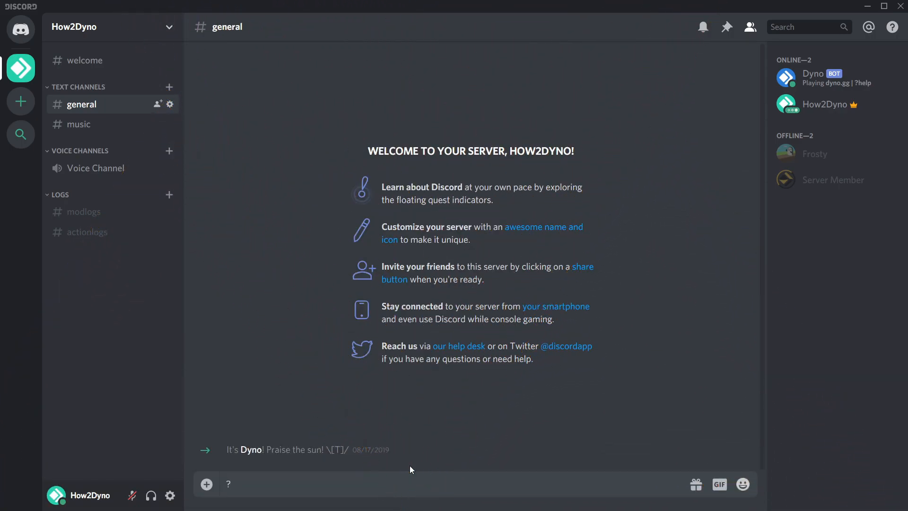
pyautogui.write('temprole @Server Member')
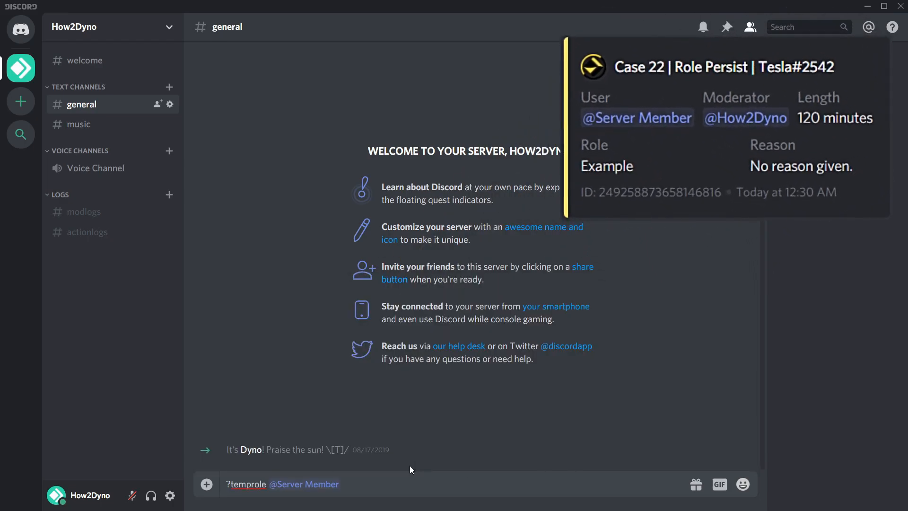
pyautogui.write('2h Examp')
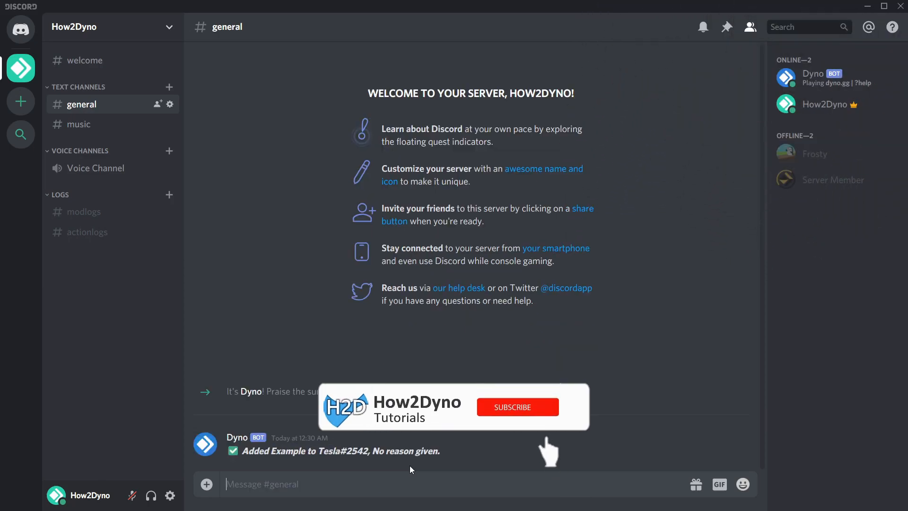
pyautogui.click(516, 407)
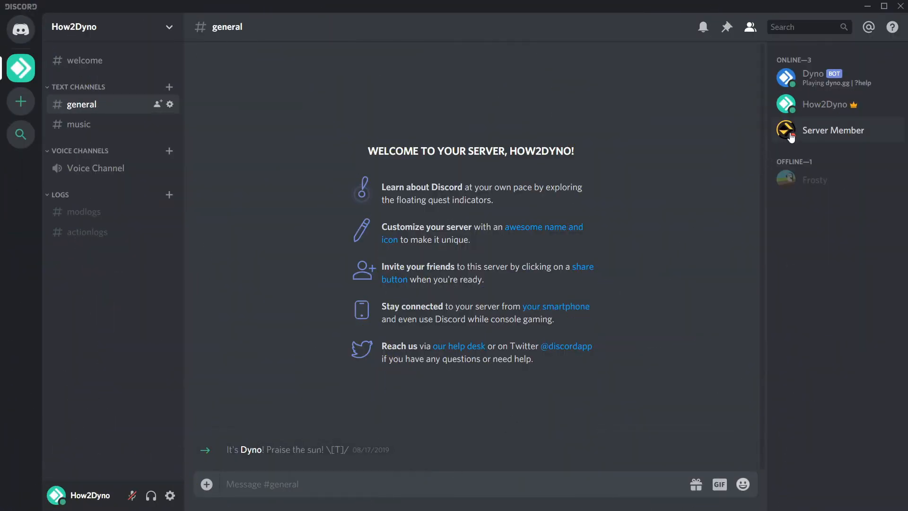
pyautogui.click(833, 129)
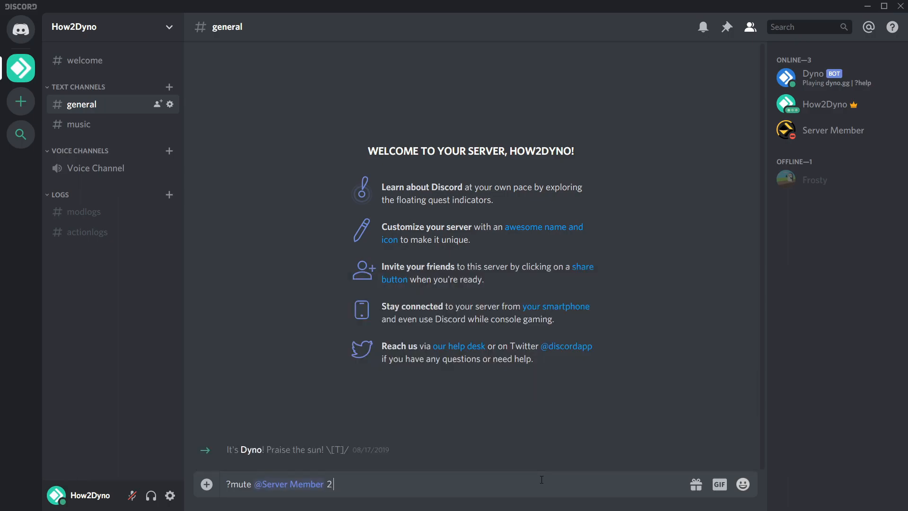
pyautogui.press('Enter')
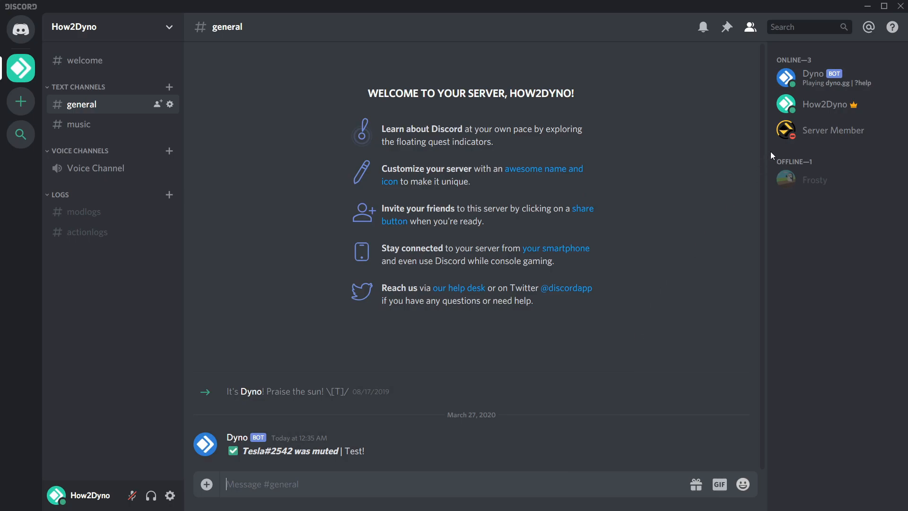
pyautogui.click(834, 130)
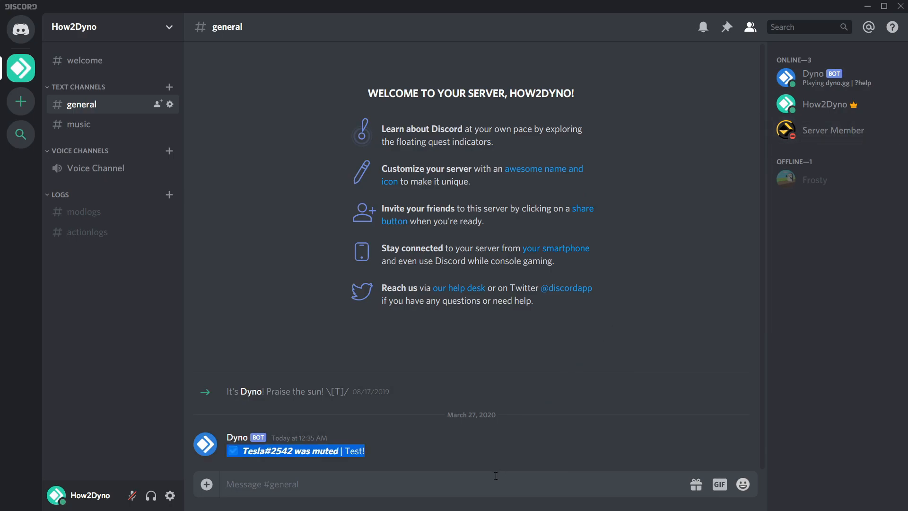
pyautogui.write('?un')
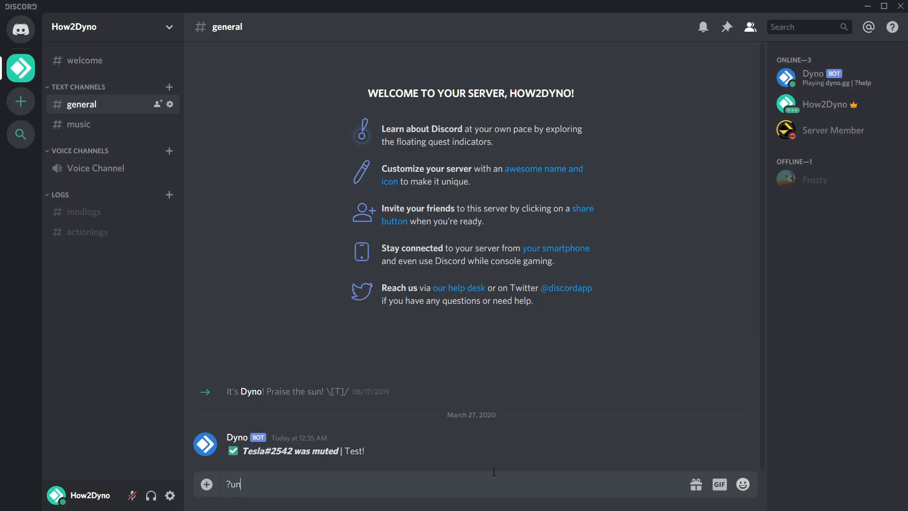
pyautogui.write('mute @ser')
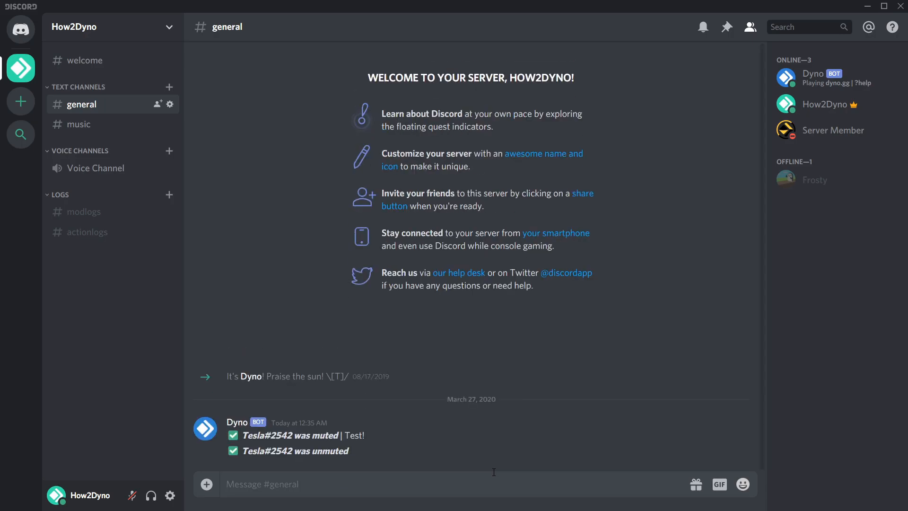
pyautogui.moveTo(747, 163)
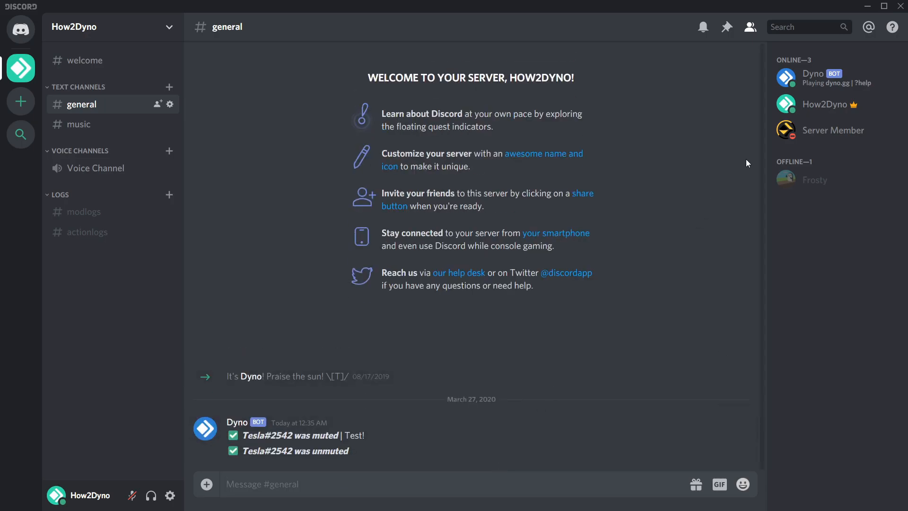
pyautogui.click(834, 129)
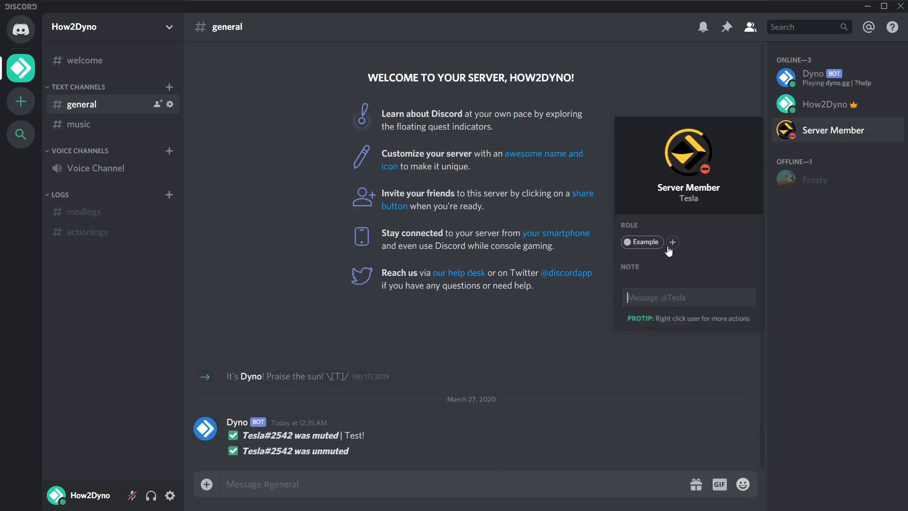
pyautogui.write('?ban')
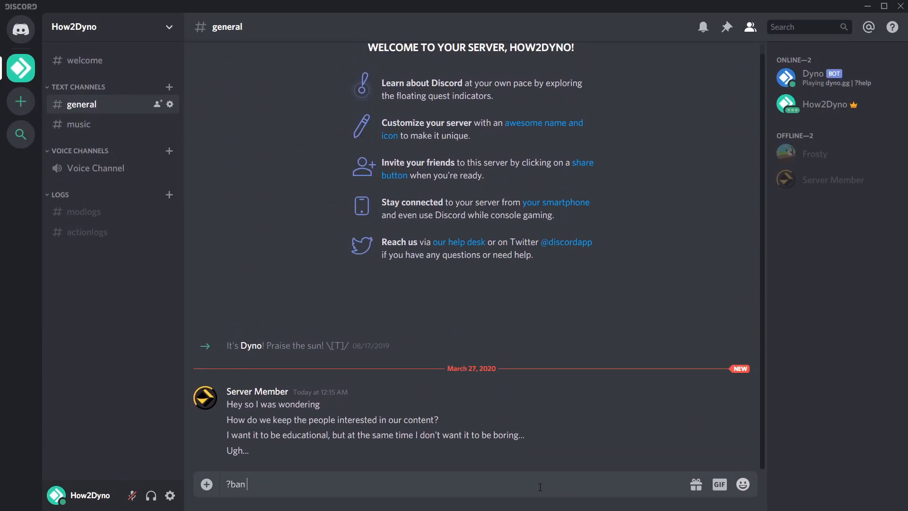
pyautogui.write('save @Server Member')
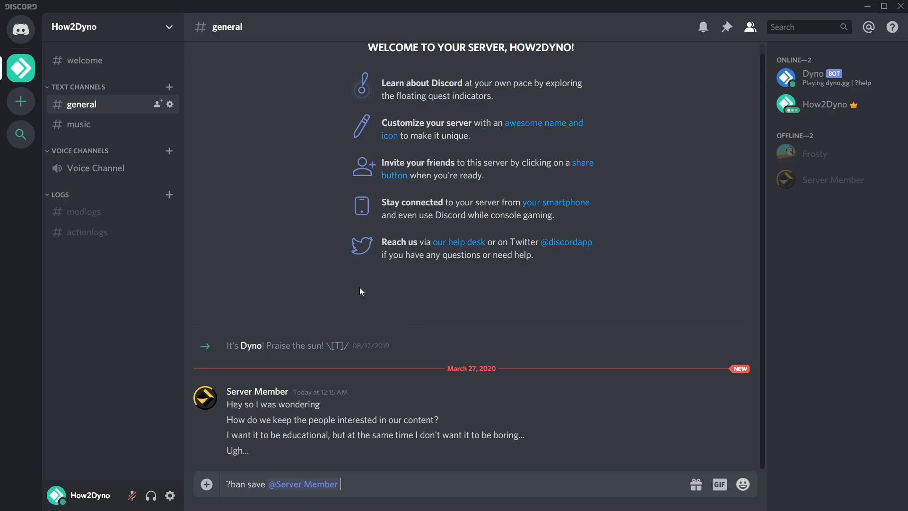
pyautogui.write('Sorry b')
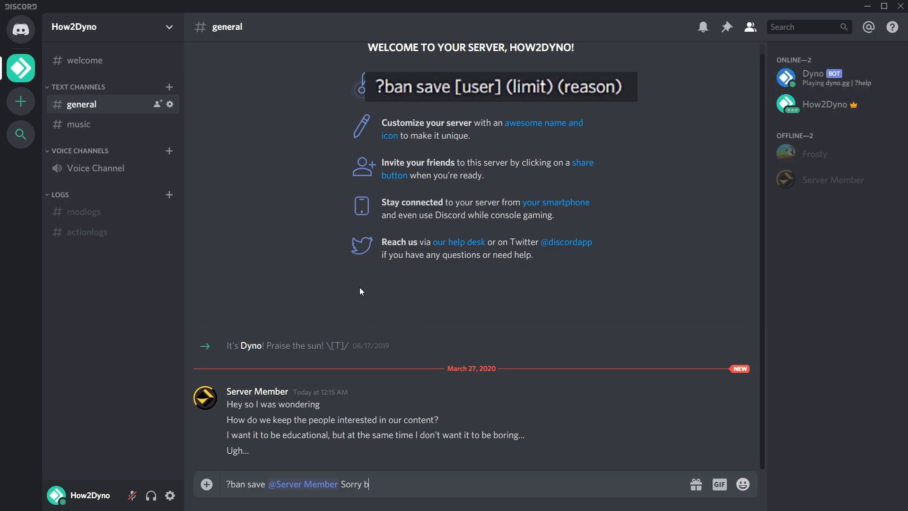
pyautogui.press('enter')
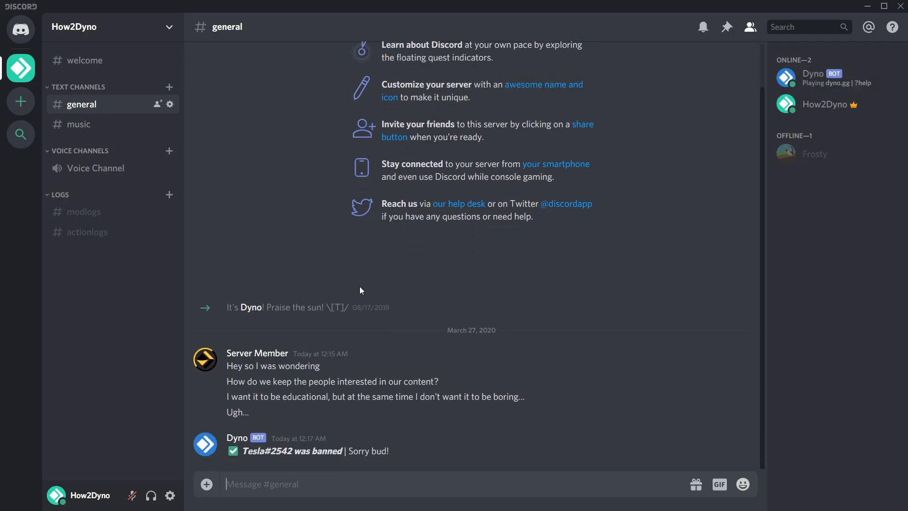
# Step: Send ?ban match #TeamDyno to ban everyone spamming #TeamDyno in #general
pyautogui.write('?ban match #TeamDyno')
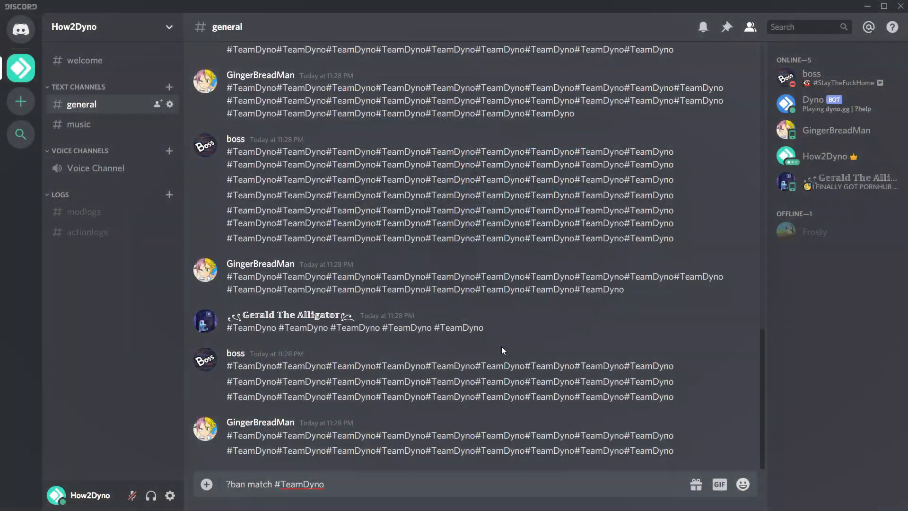
pyautogui.scroll(-3)
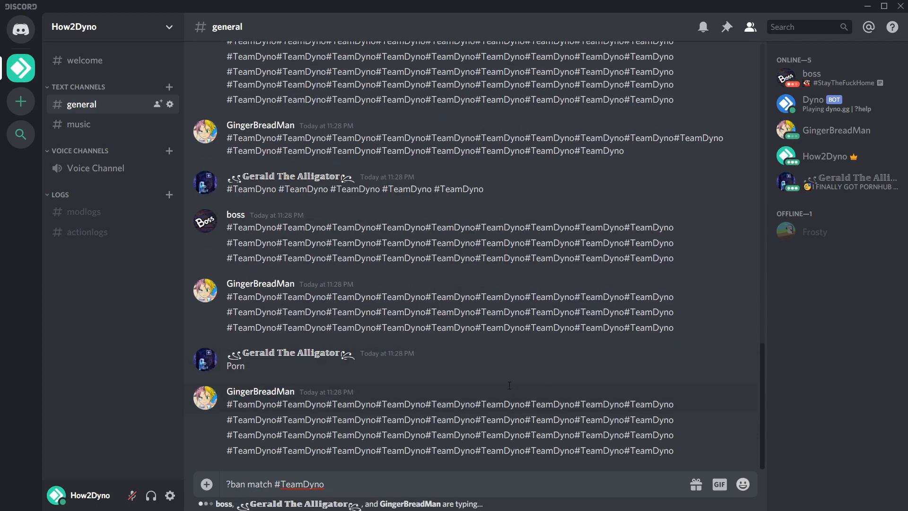
pyautogui.press('Enter')
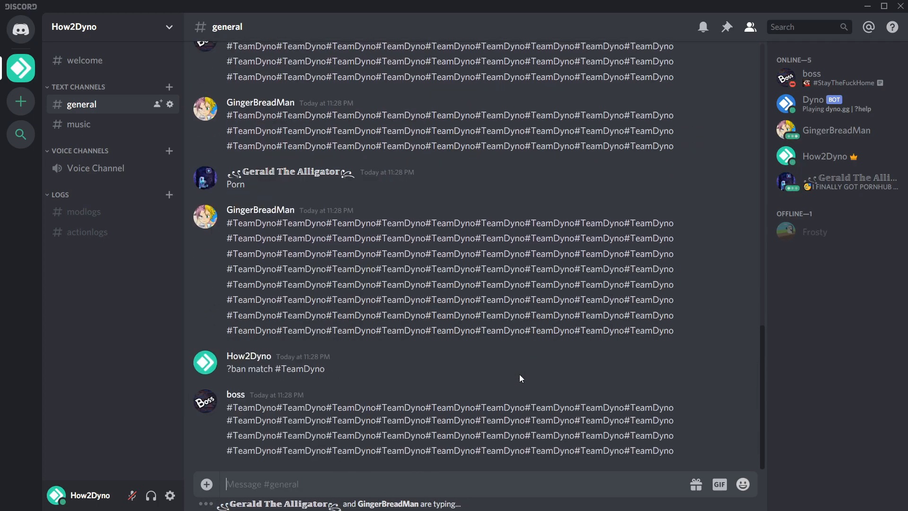